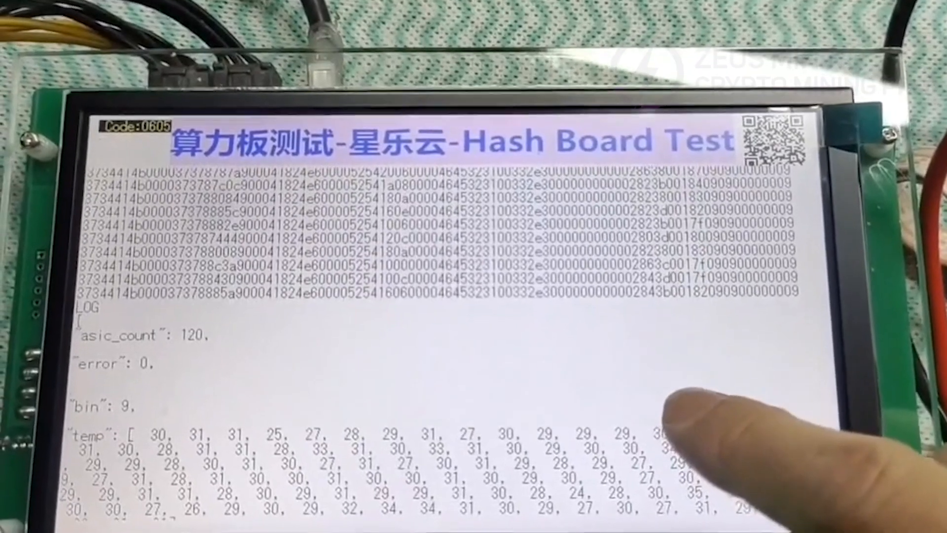
Scroll through the Hash Board Test log showing asic_count 120 and error 0.
scroll(down, 3)
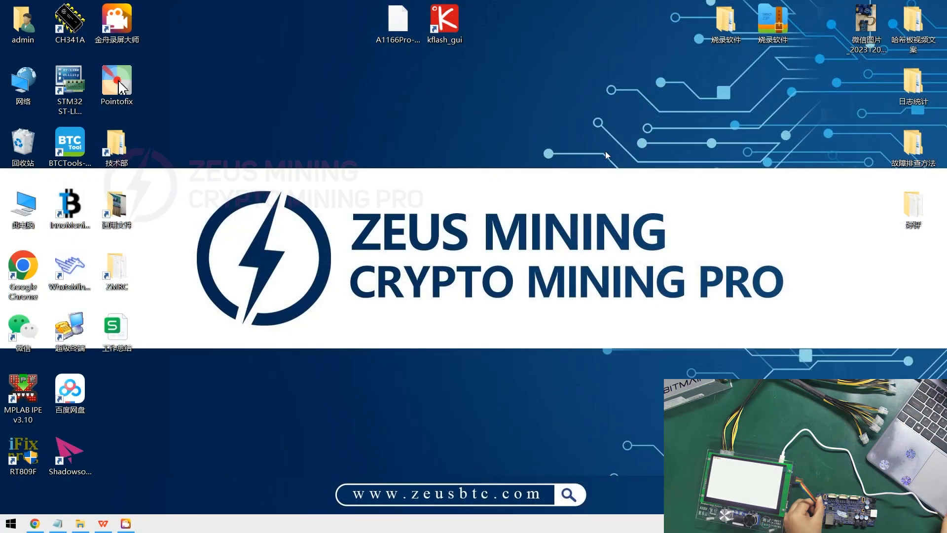
click(443, 21)
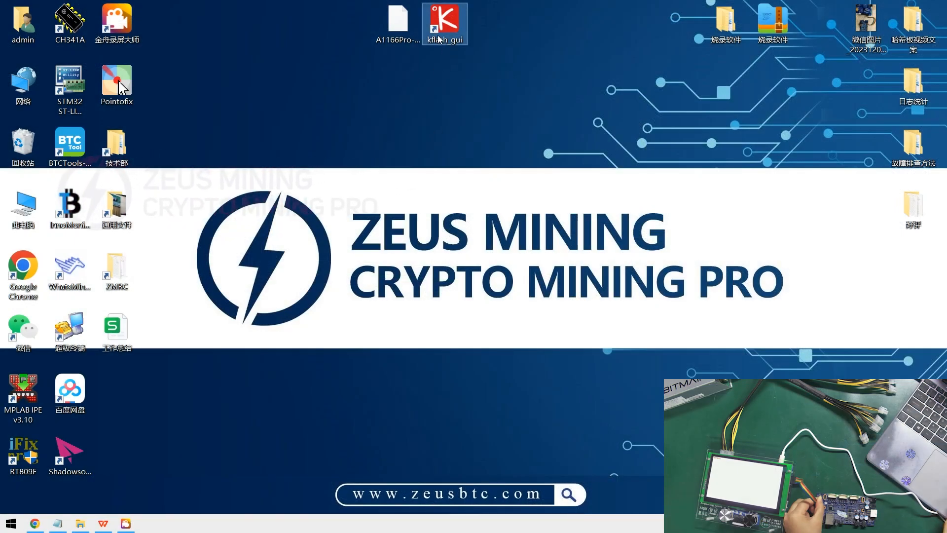
double_click(444, 24)
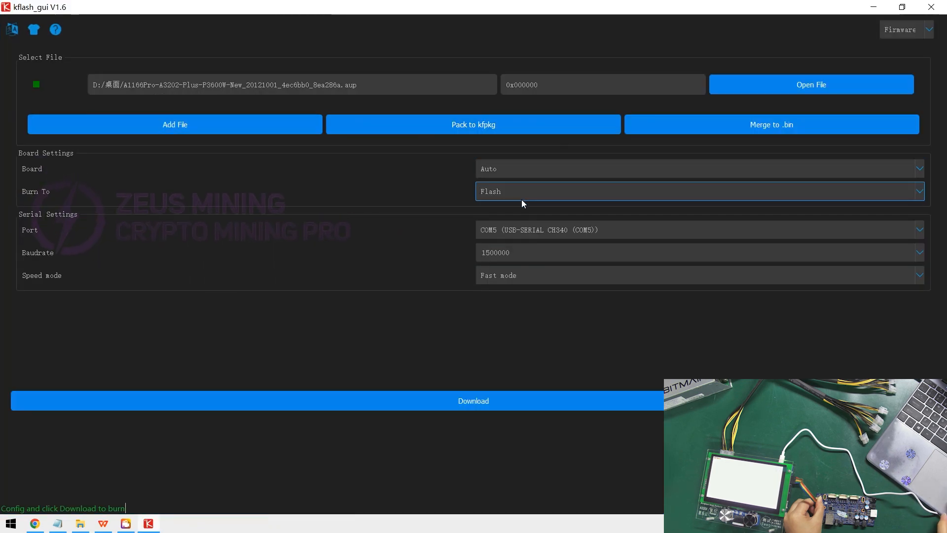
click(695, 230)
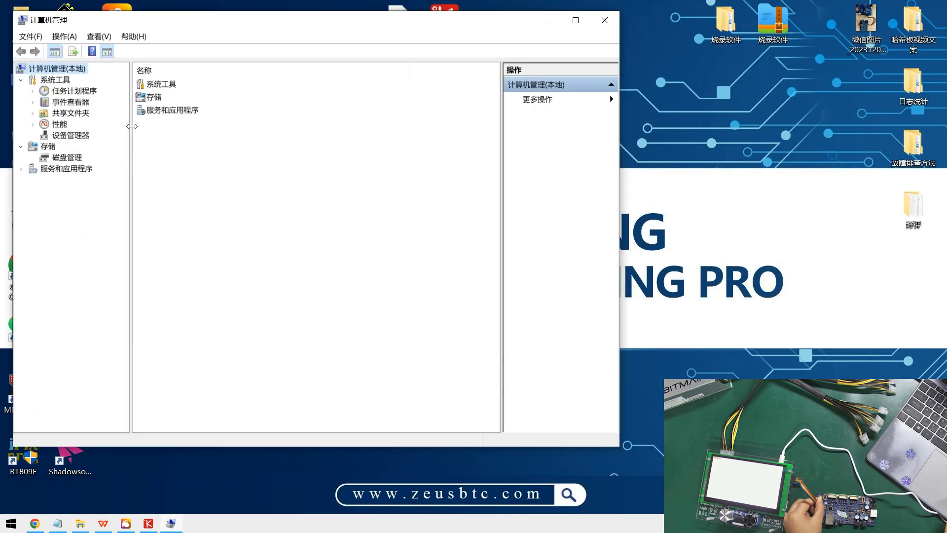
click(71, 135)
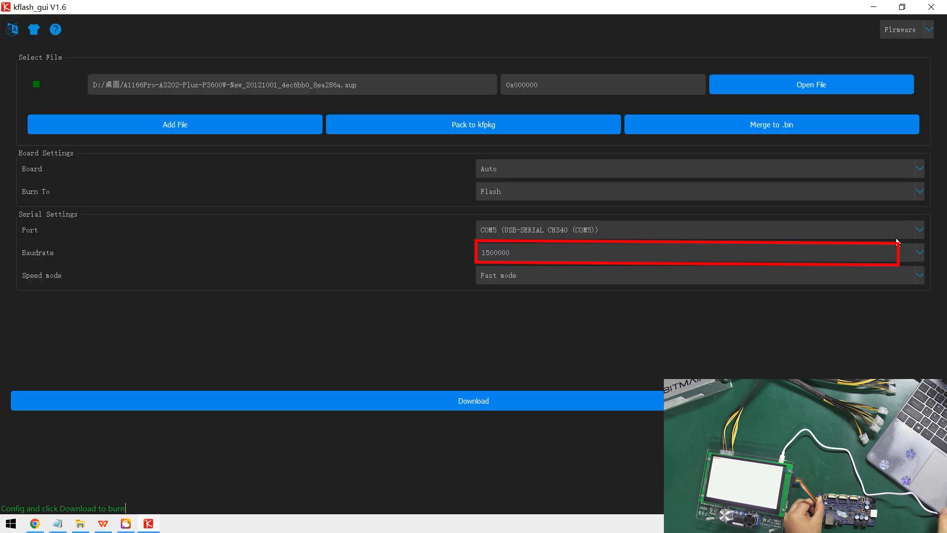
Set the baud rate to 2000000 and bring up the firmware file picker.
click(918, 252)
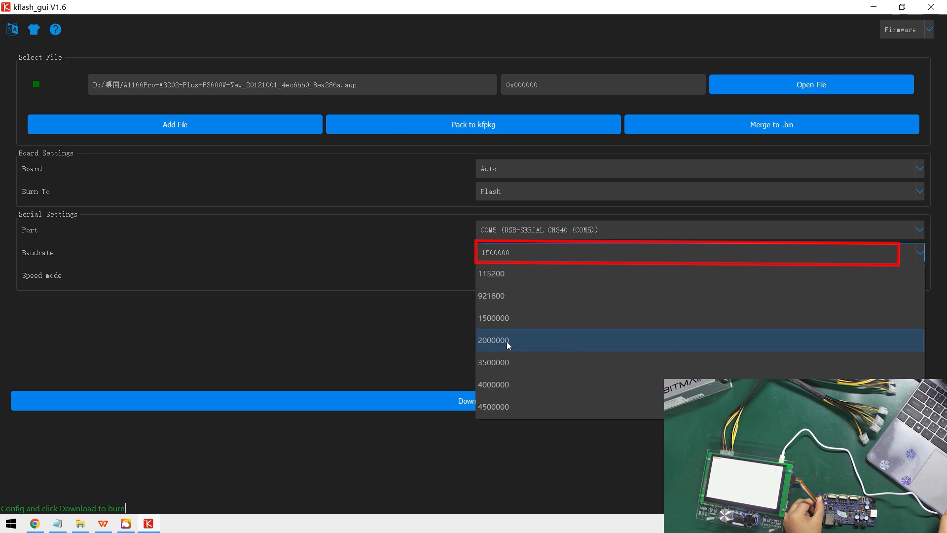
click(493, 340)
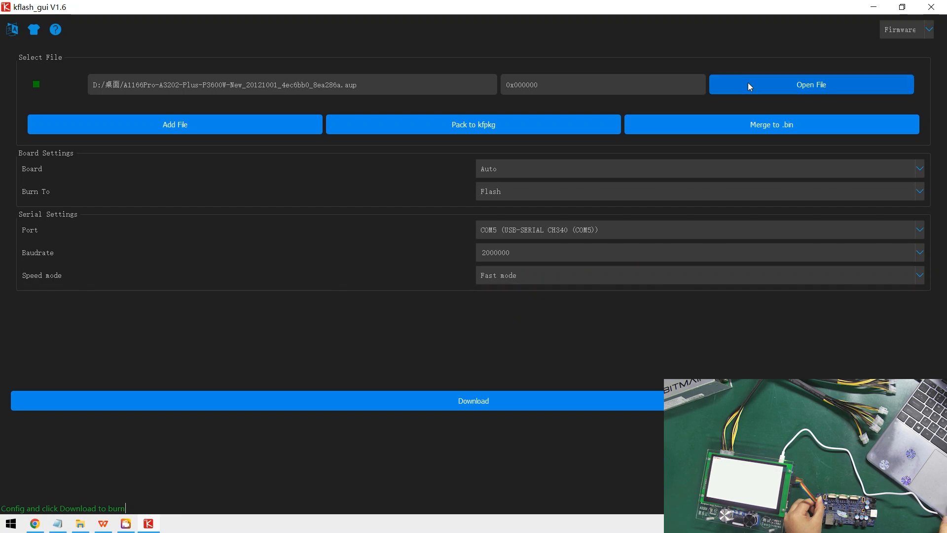
click(811, 84)
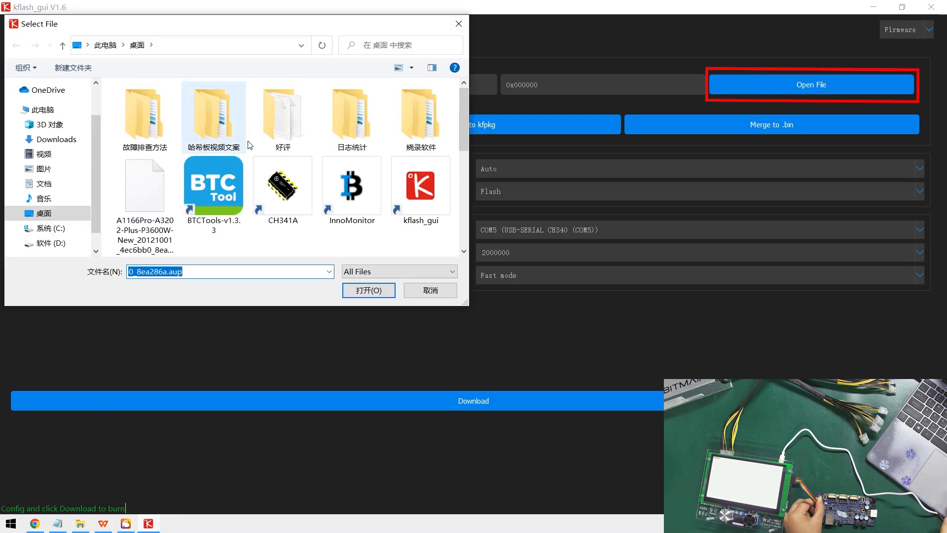
Flash the A1166Pro firmware to 100% and acknowledge the Download success message.
click(144, 187)
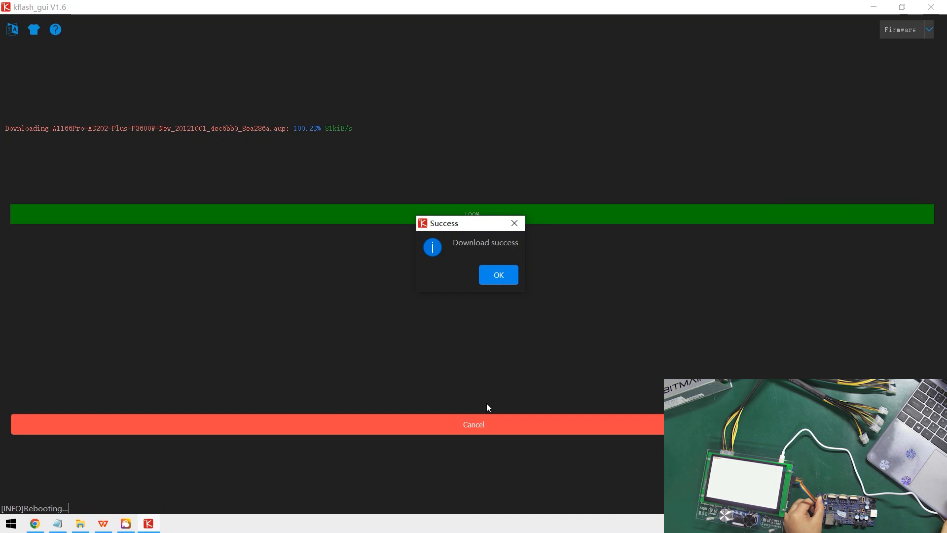
mouse_move(504, 261)
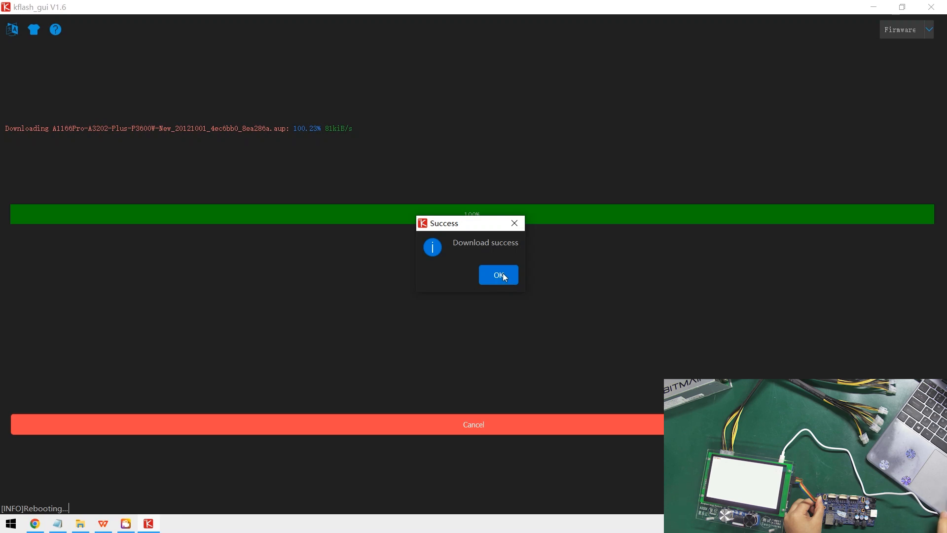
click(497, 274)
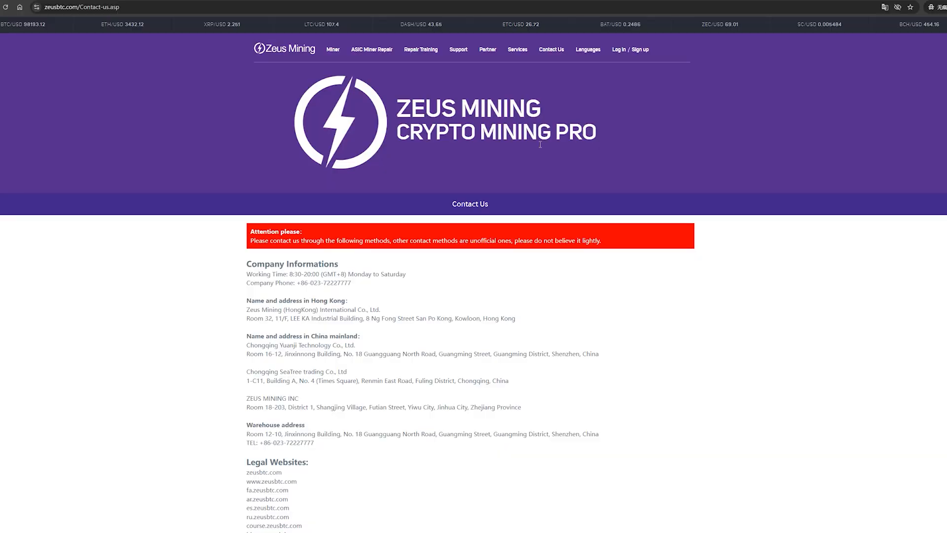
scroll(down, 3)
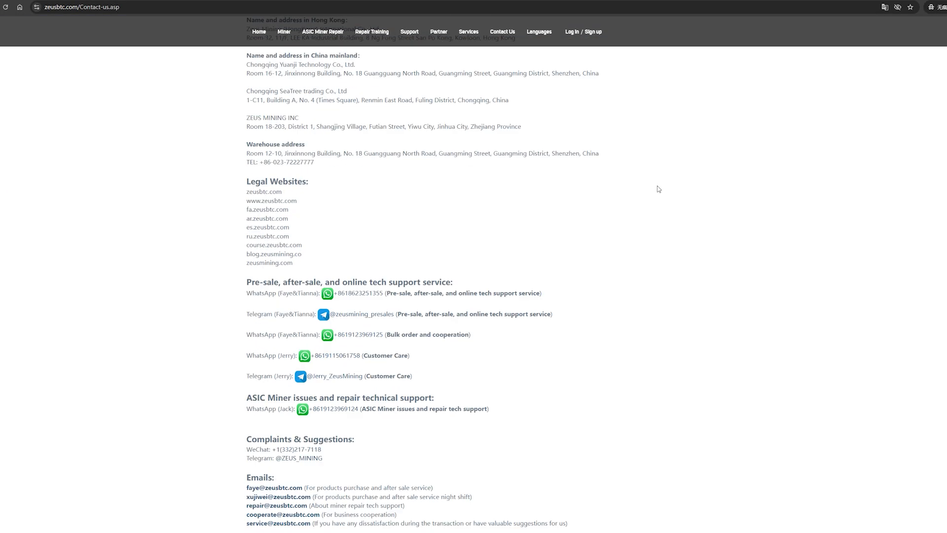
scroll(down, 3)
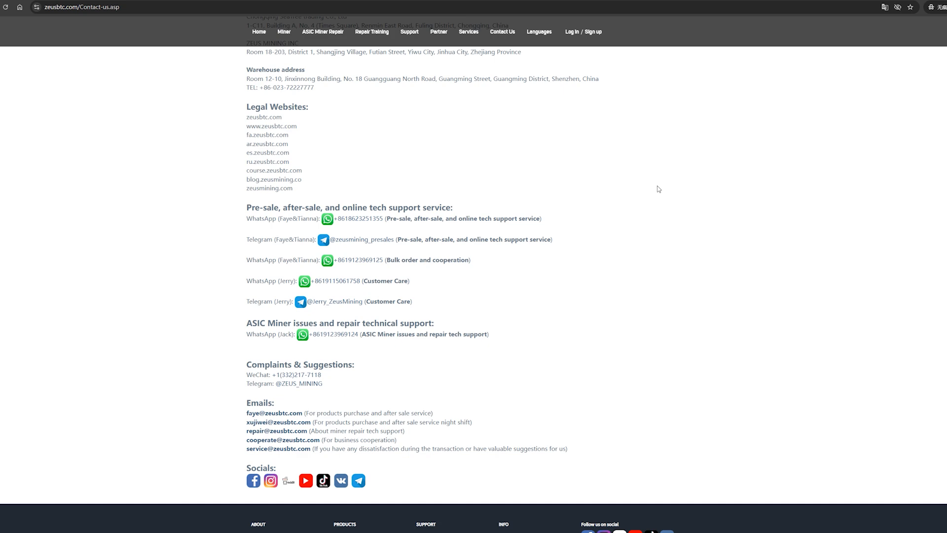